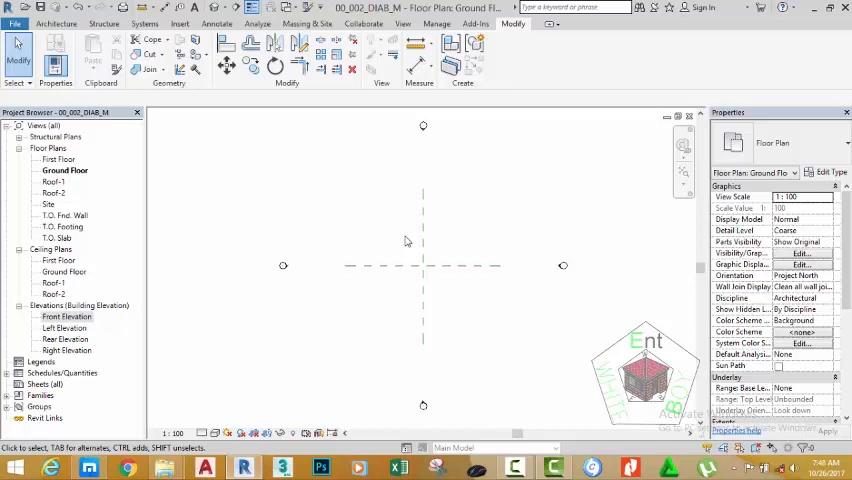
{"action": "mouse_move", "coordinate": [406, 208]}
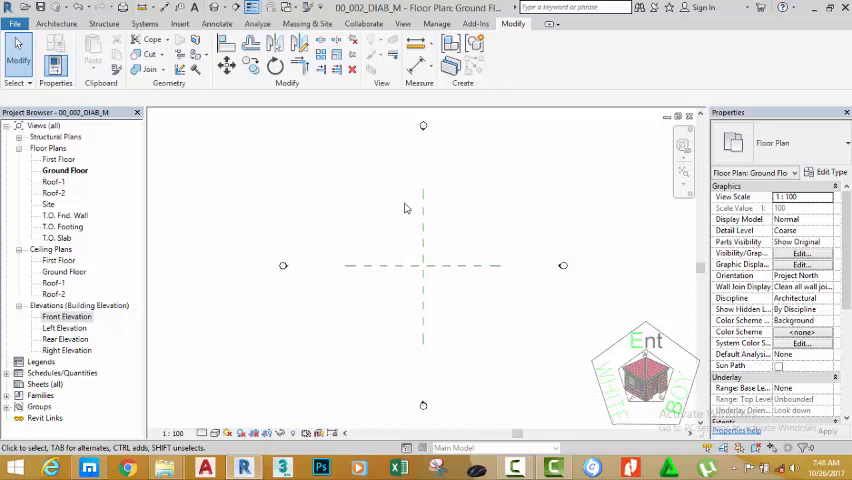
Step: Open the File menu to show the recent documents list
{"action": "left_click", "coordinate": [12, 20]}
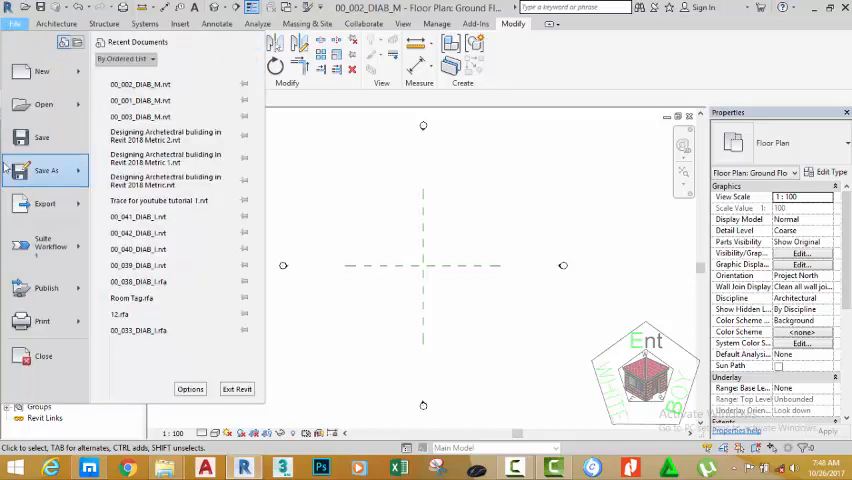
Step: Save the project as a copy named 00_003_DIAB_M.rvt
{"action": "left_click", "coordinate": [45, 170]}
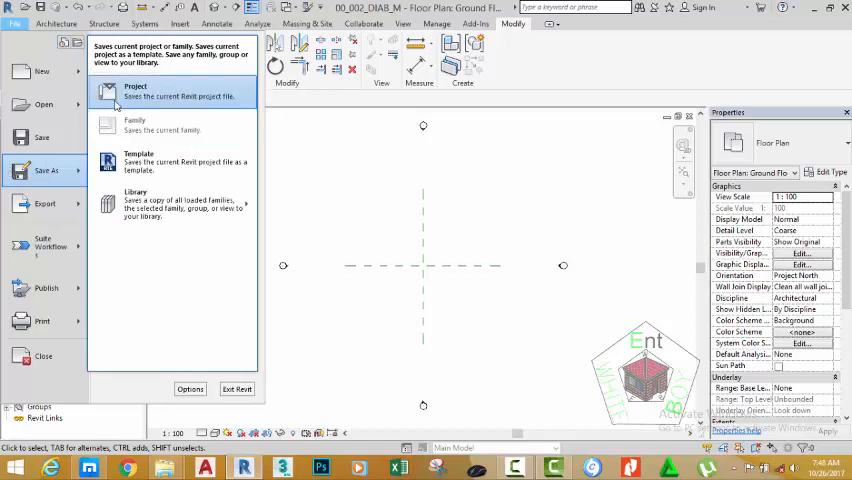
{"action": "left_click", "coordinate": [135, 93]}
{"action": "type", "text": "00_003_DIAB_M.rvt"}
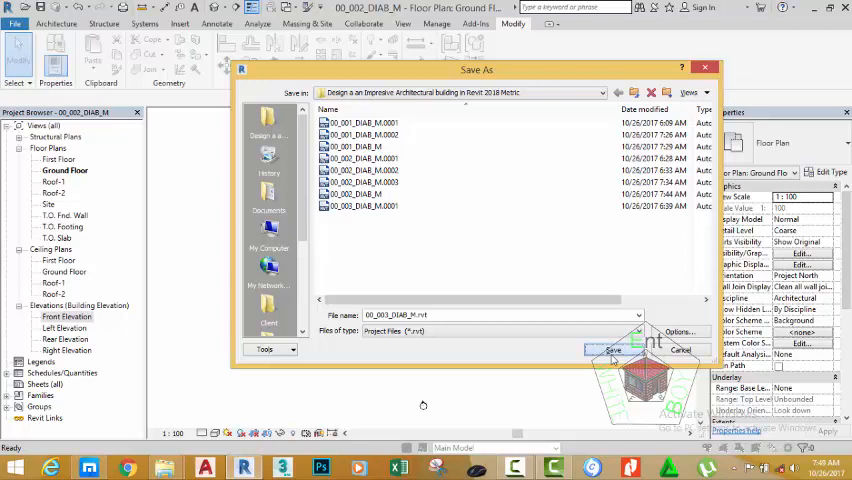
{"action": "left_click", "coordinate": [612, 350]}
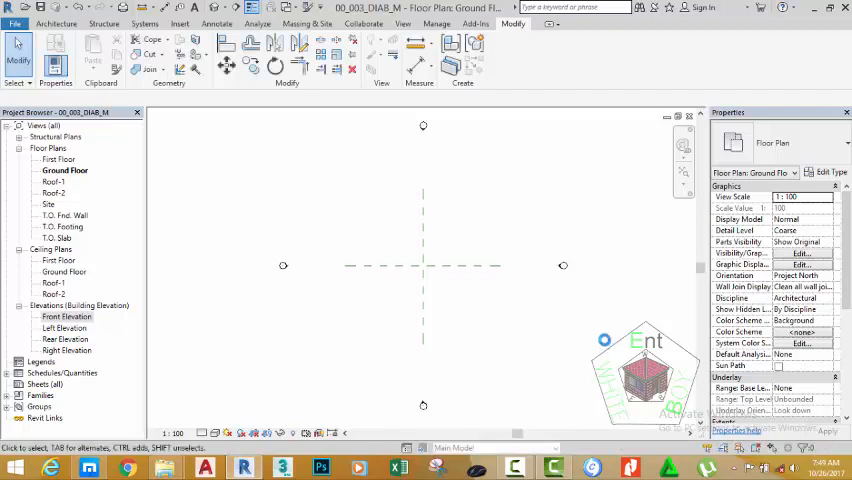
Step: Start the Architecture Wall tool and open the wall type list showing Generic 200mm
{"action": "left_click", "coordinate": [60, 22]}
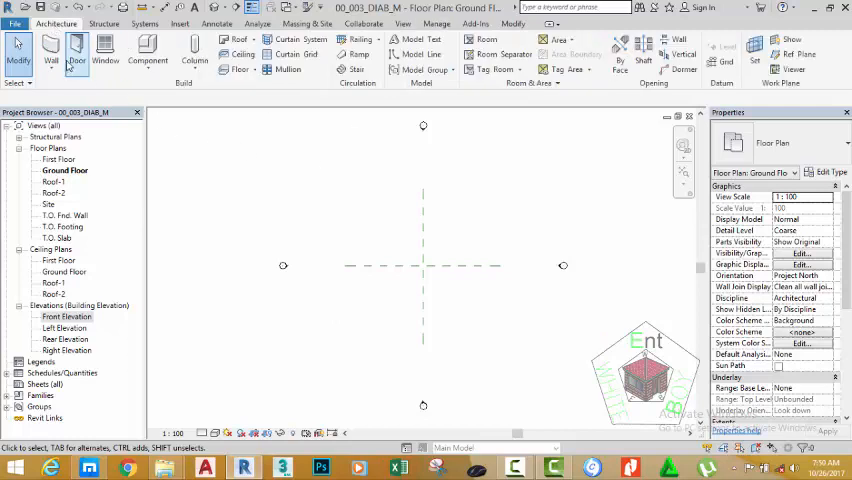
{"action": "left_click", "coordinate": [49, 50]}
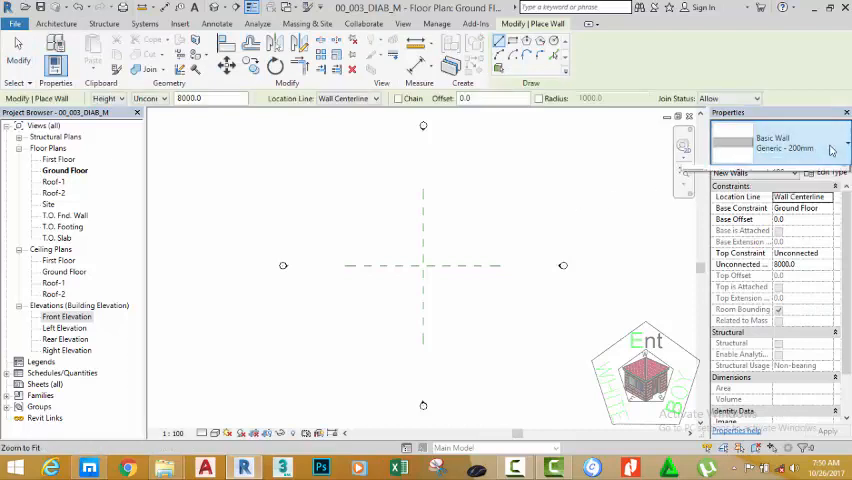
{"action": "left_click", "coordinate": [844, 148]}
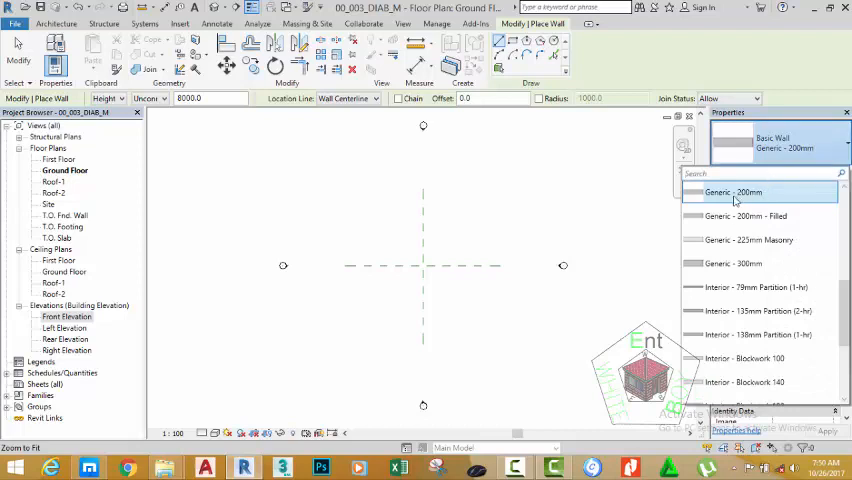
{"action": "mouse_move", "coordinate": [773, 204]}
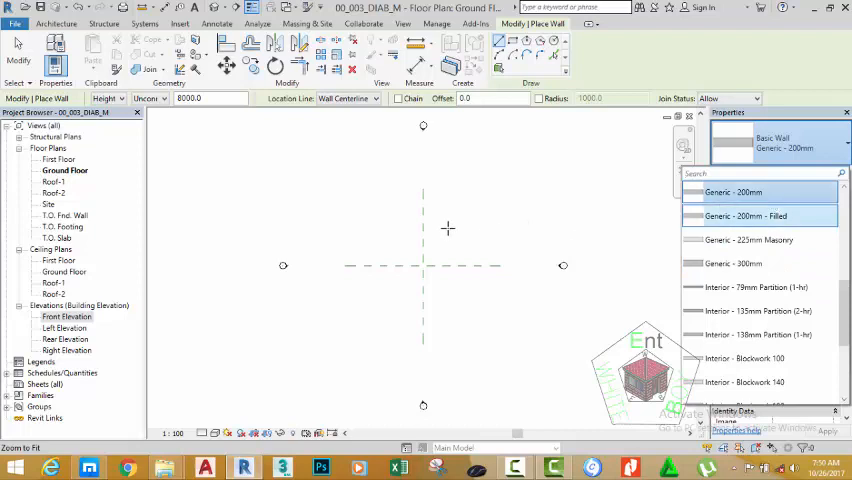
{"action": "mouse_move", "coordinate": [479, 227]}
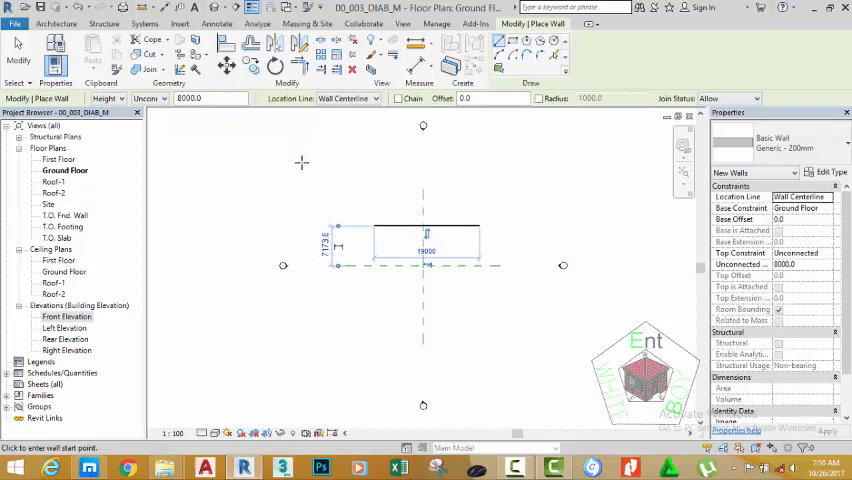
{"action": "mouse_move", "coordinate": [329, 159]}
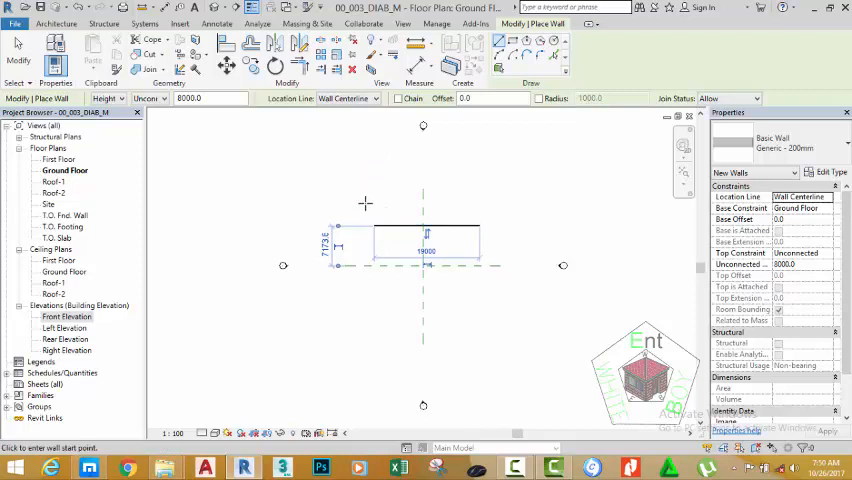
{"action": "mouse_move", "coordinate": [368, 216]}
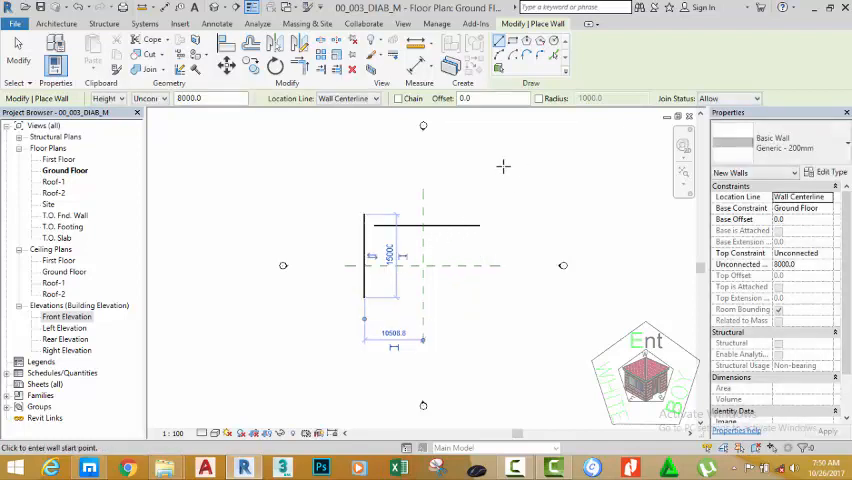
{"action": "mouse_move", "coordinate": [401, 126]}
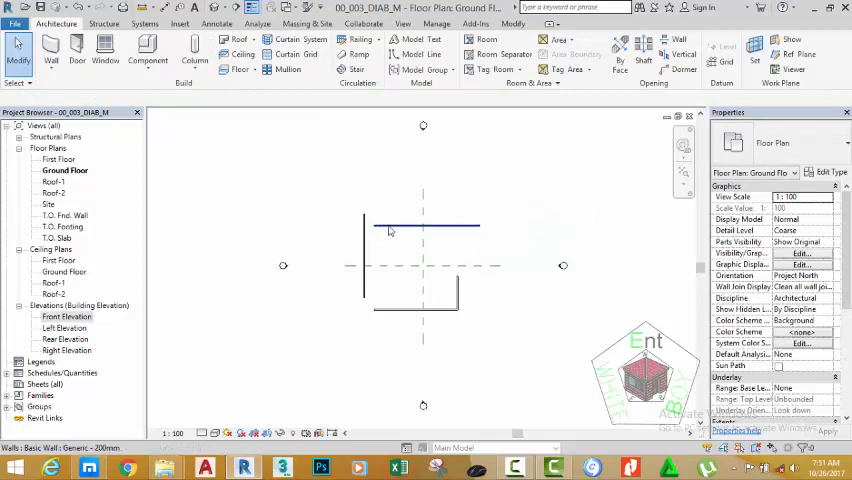
Step: Resume wall placement with the wall height set to the First Floor level
{"action": "right_click", "coordinate": [390, 228]}
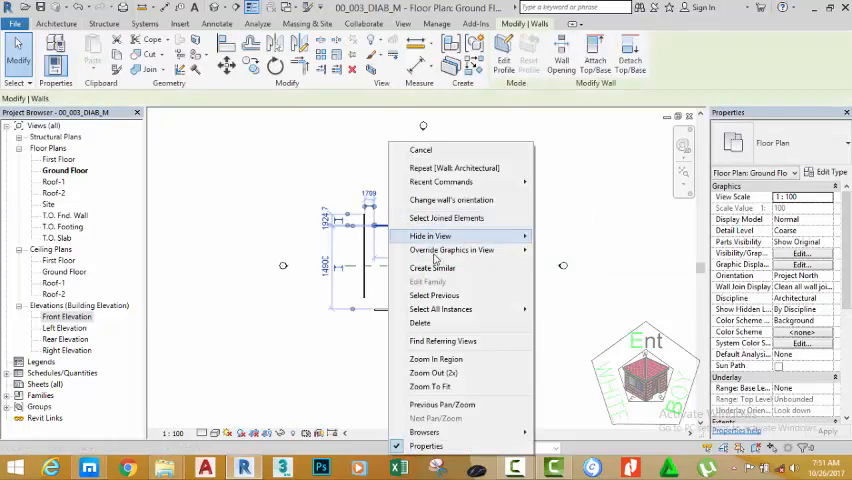
{"action": "left_click", "coordinate": [430, 235]}
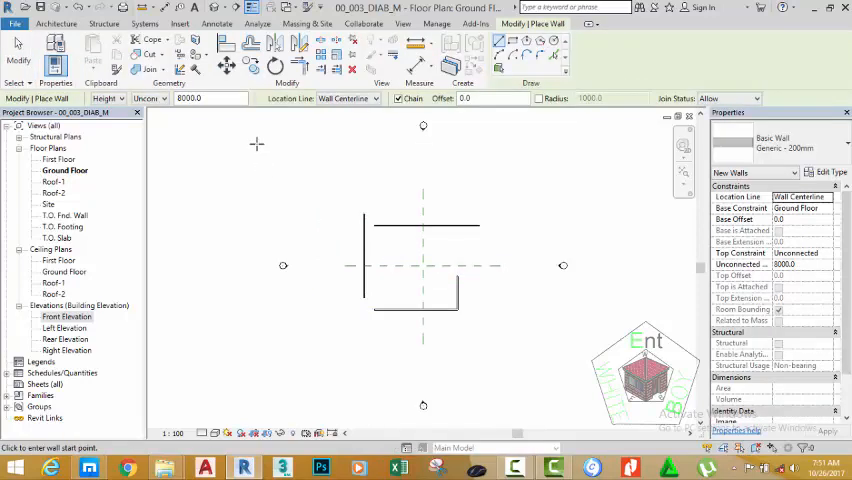
{"action": "mouse_move", "coordinate": [228, 189]}
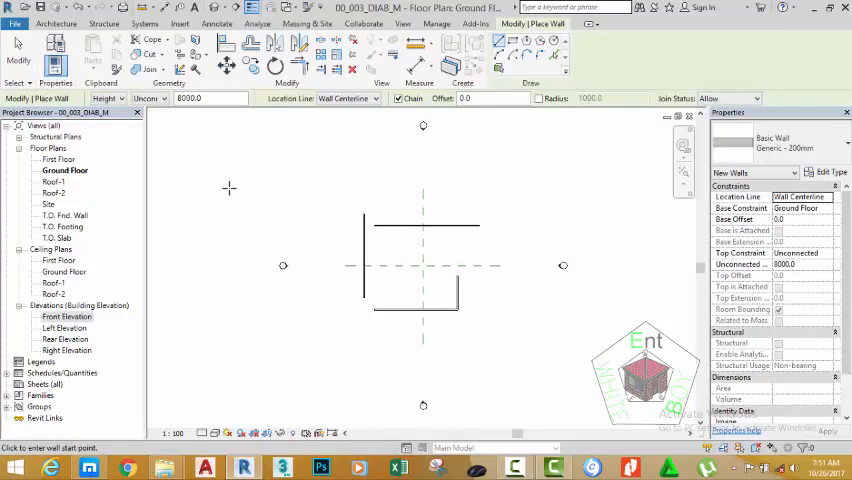
{"action": "mouse_move", "coordinate": [272, 185]}
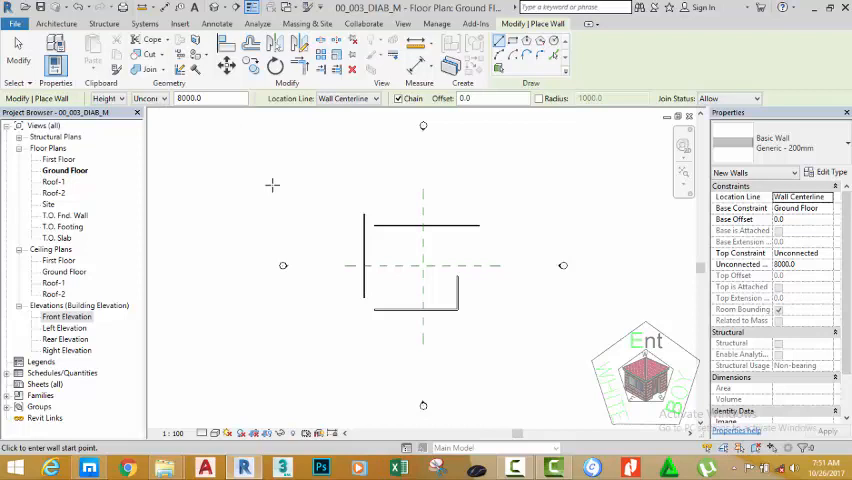
{"action": "left_click", "coordinate": [122, 98]}
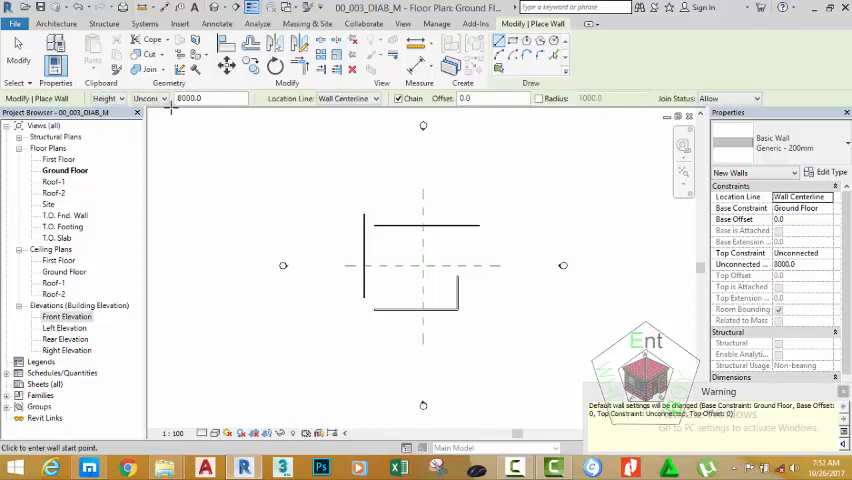
{"action": "left_click", "coordinate": [164, 98]}
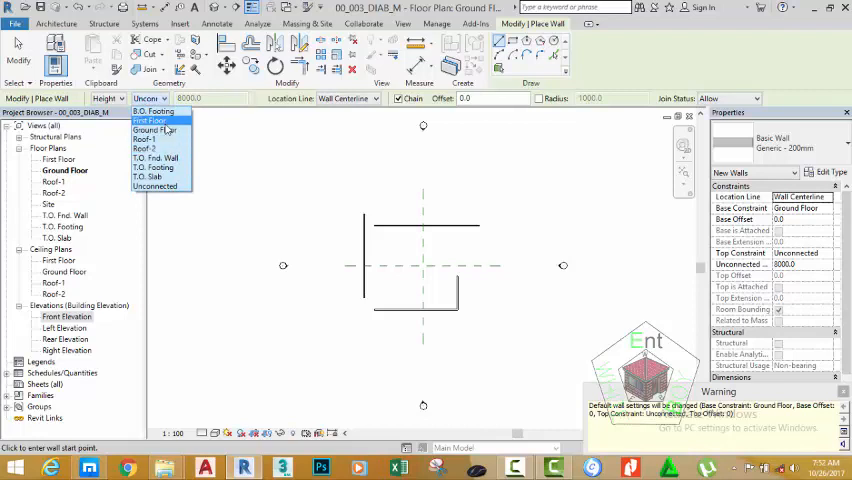
{"action": "left_click", "coordinate": [150, 120]}
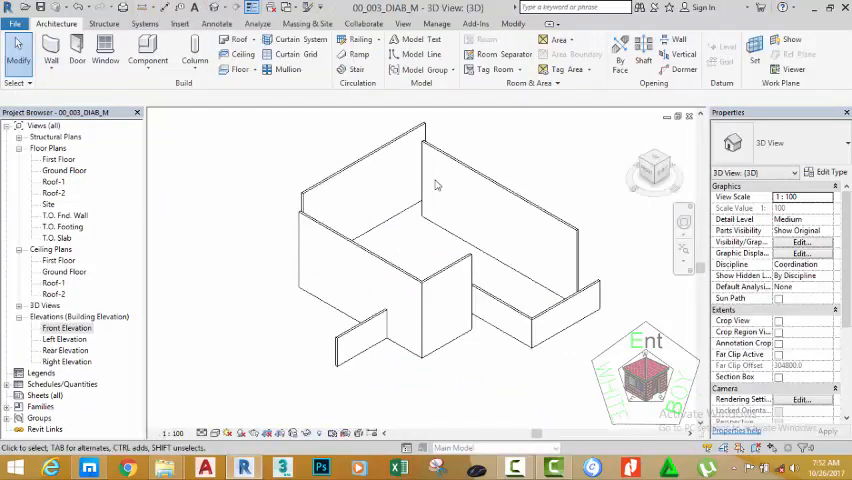
Step: Open the 3D view and orbit around the ground floor walls
{"action": "left_click", "coordinate": [445, 160]}
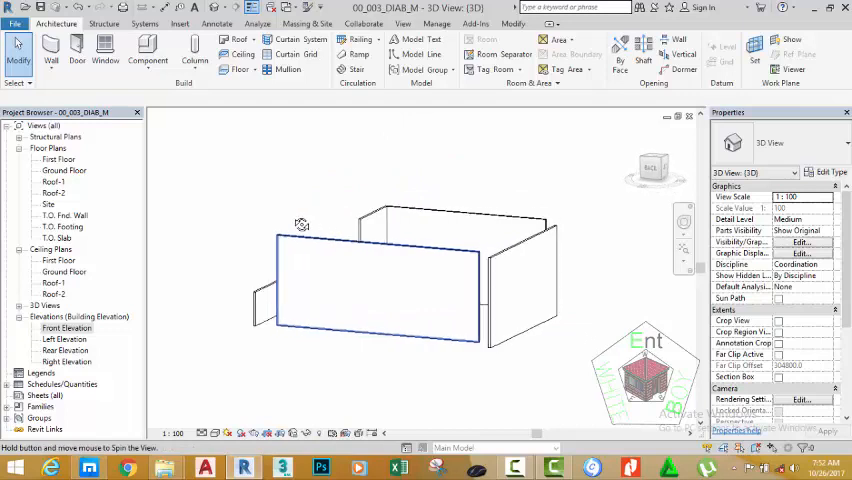
{"action": "left_click_drag", "start_coordinate": [302, 224], "coordinate": [575, 245]}
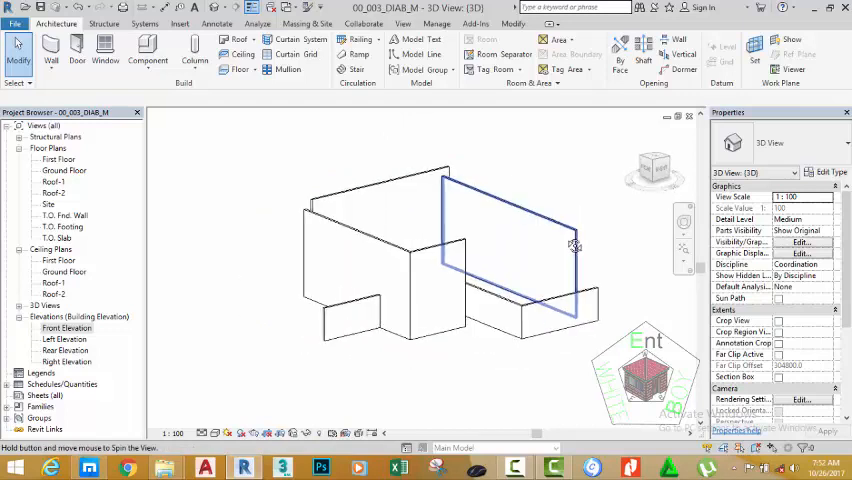
{"action": "mouse_move", "coordinate": [540, 310]}
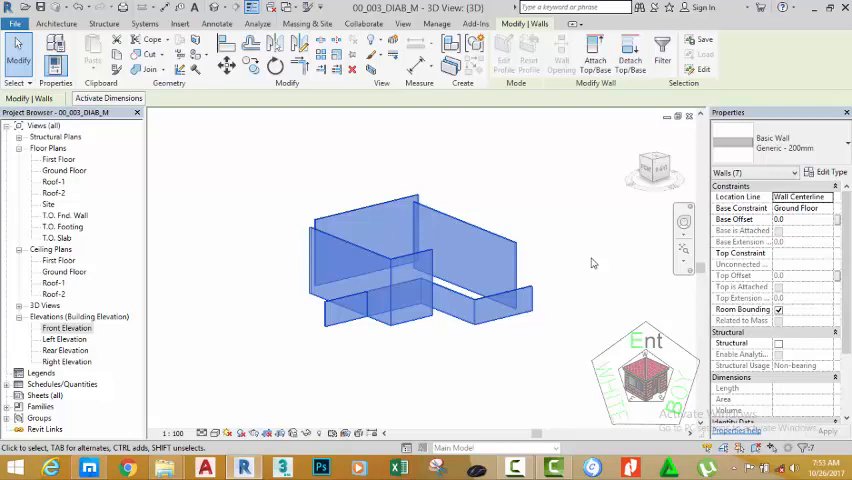
{"action": "mouse_move", "coordinate": [765, 263]}
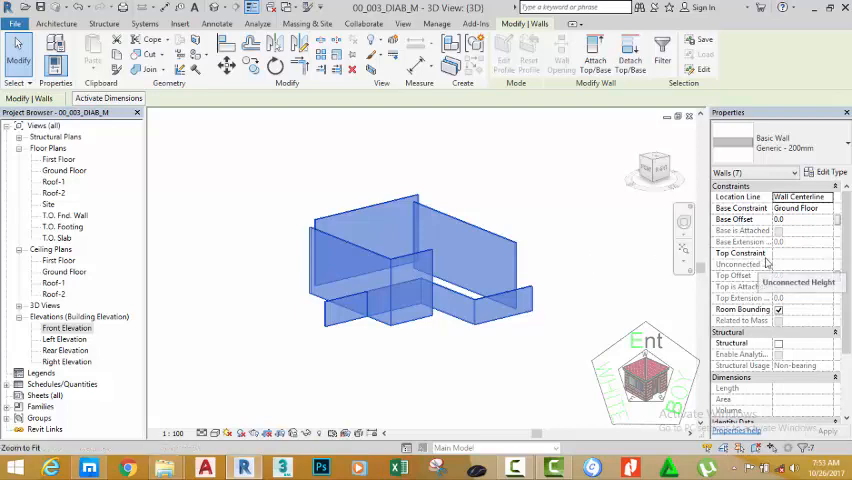
Step: Open Edit Type for the Generic - 200mm basic wall type
{"action": "left_click", "coordinate": [825, 253]}
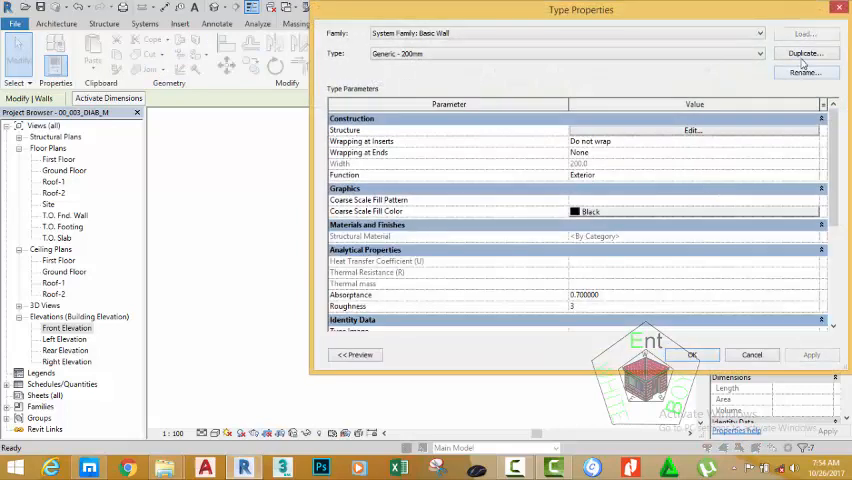
Step: Duplicate Generic - 200mm as a new wall type named My Generic - 150mm
{"action": "left_click", "coordinate": [805, 72]}
{"action": "type", "text": "My Generic - mm"}
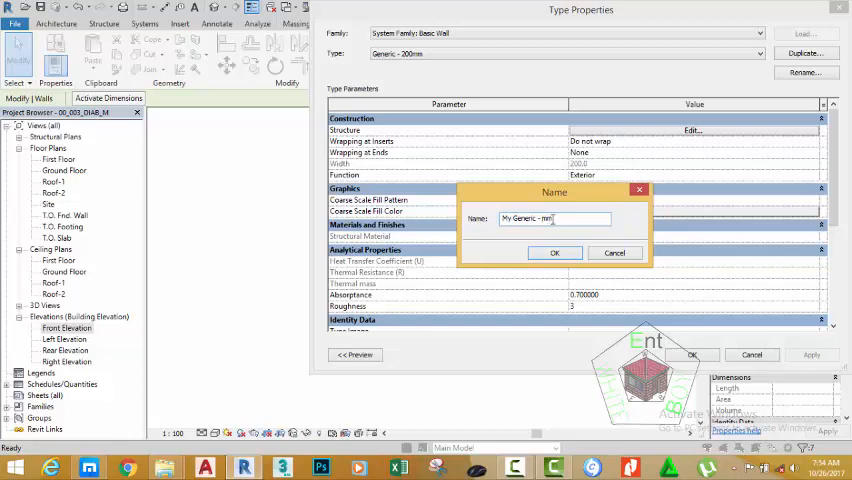
{"action": "type", "text": "150"}
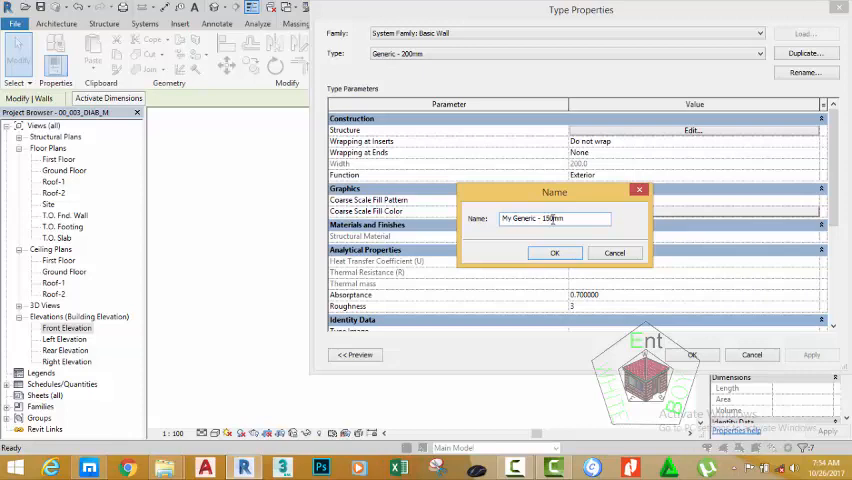
{"action": "left_click", "coordinate": [555, 252]}
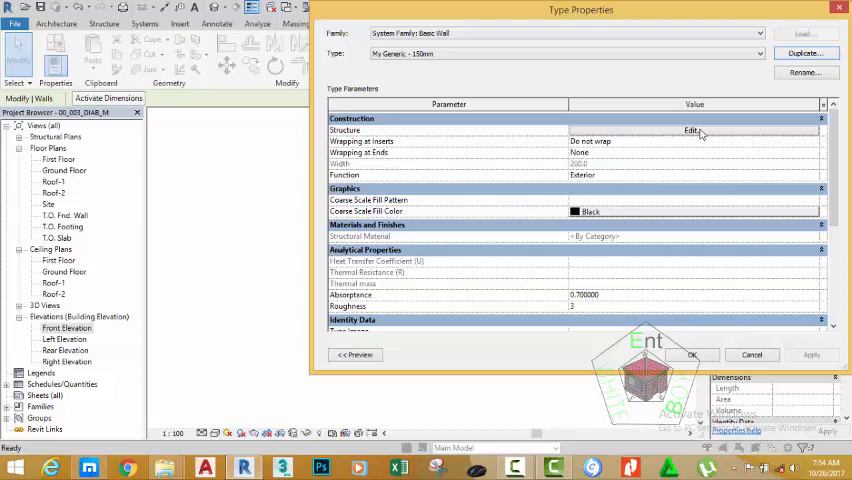
{"action": "mouse_move", "coordinate": [567, 104]}
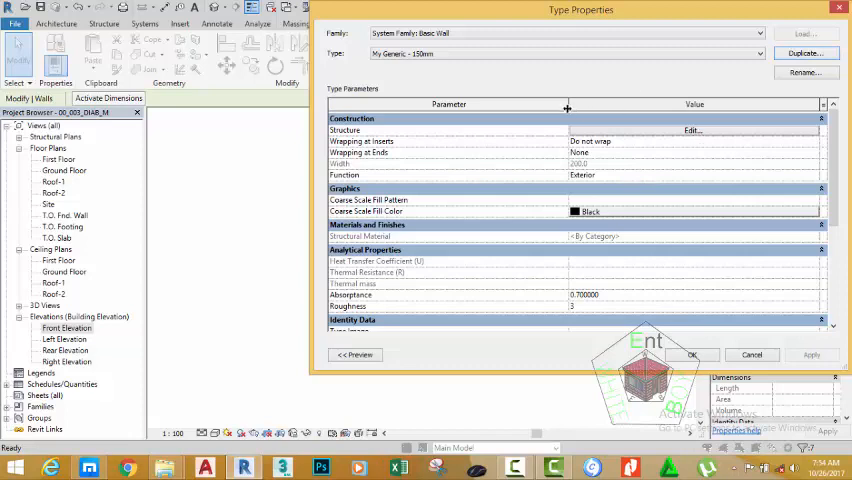
{"action": "mouse_move", "coordinate": [576, 152]}
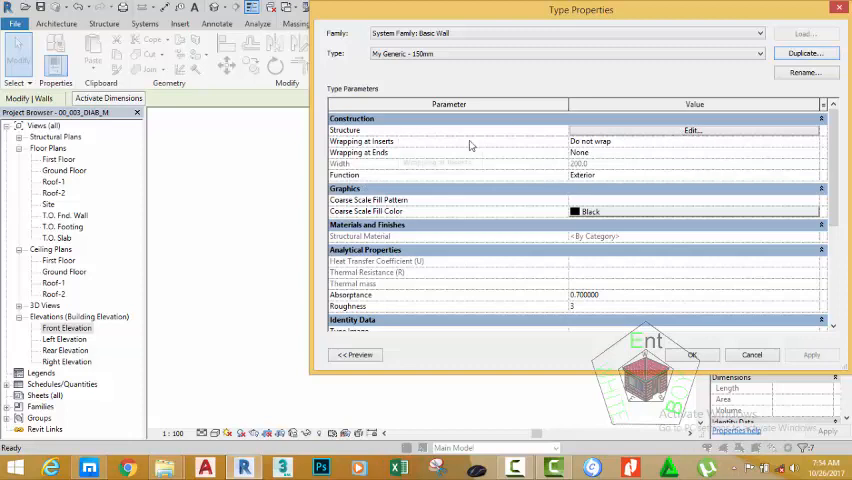
Step: Set the My Generic - 150mm core layer to 150 thick and accept the type
{"action": "left_click", "coordinate": [692, 131]}
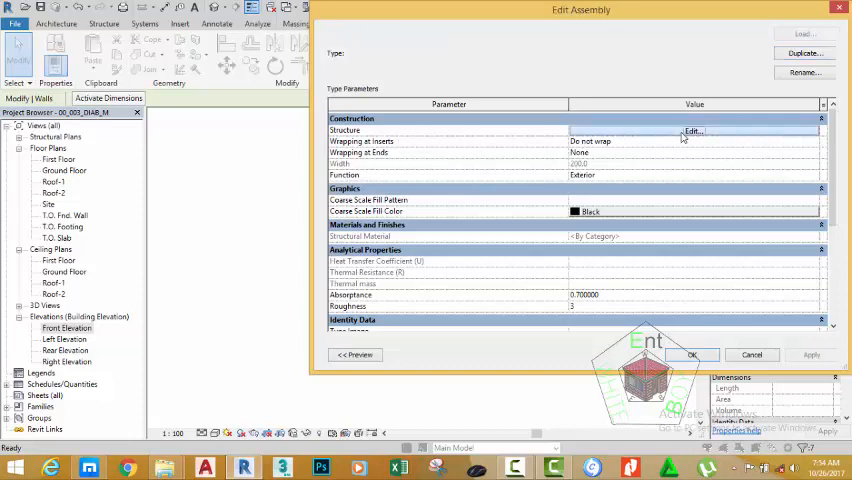
{"action": "left_click", "coordinate": [692, 131]}
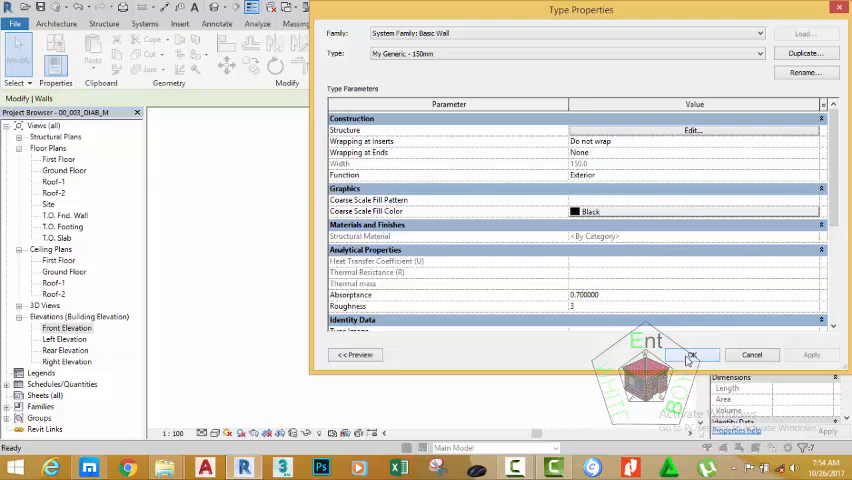
{"action": "left_click", "coordinate": [691, 355]}
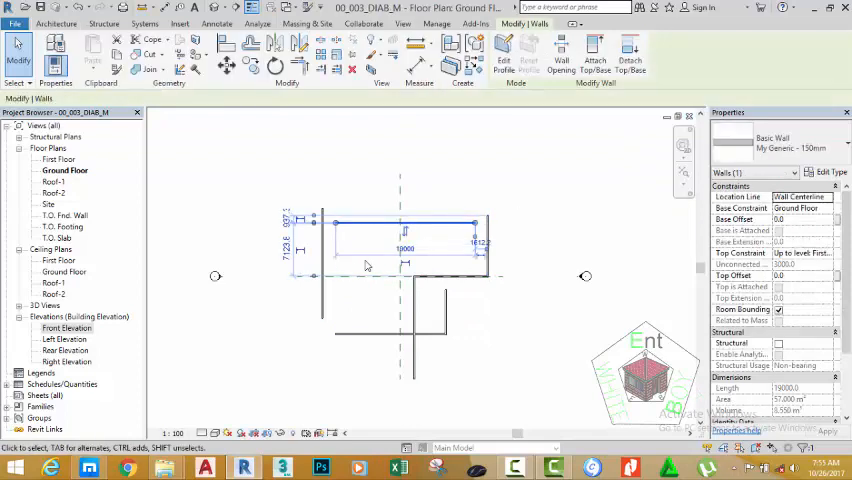
{"action": "mouse_move", "coordinate": [477, 190]}
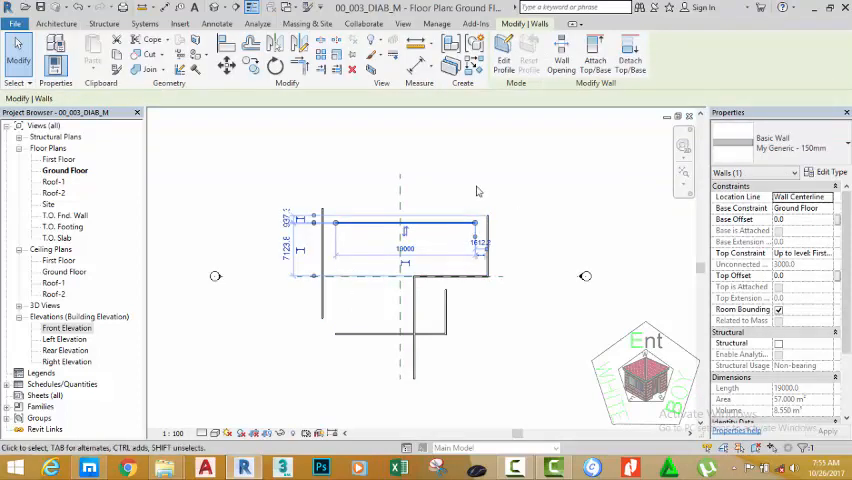